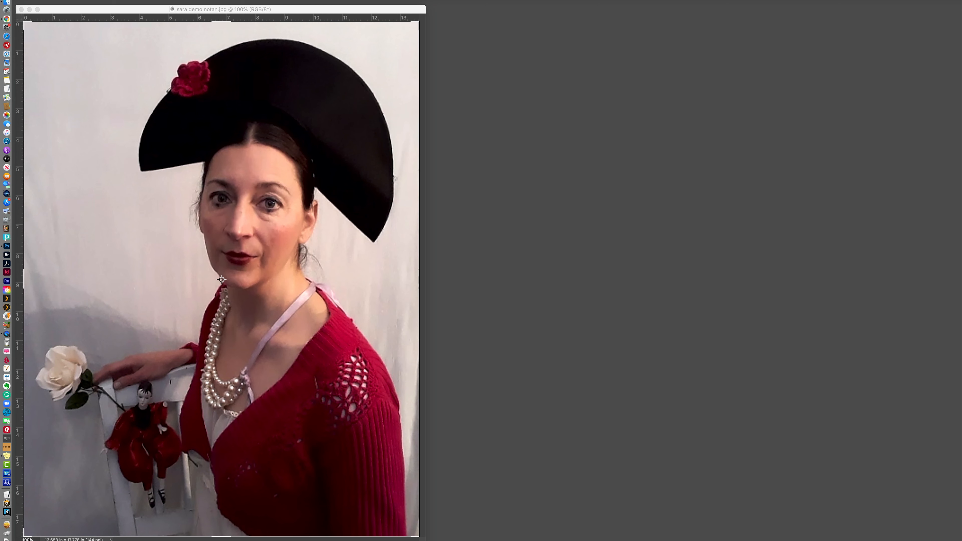
Show the Create New Fill or Adjustment Layer choices from the Layers panel.
click(612, 268)
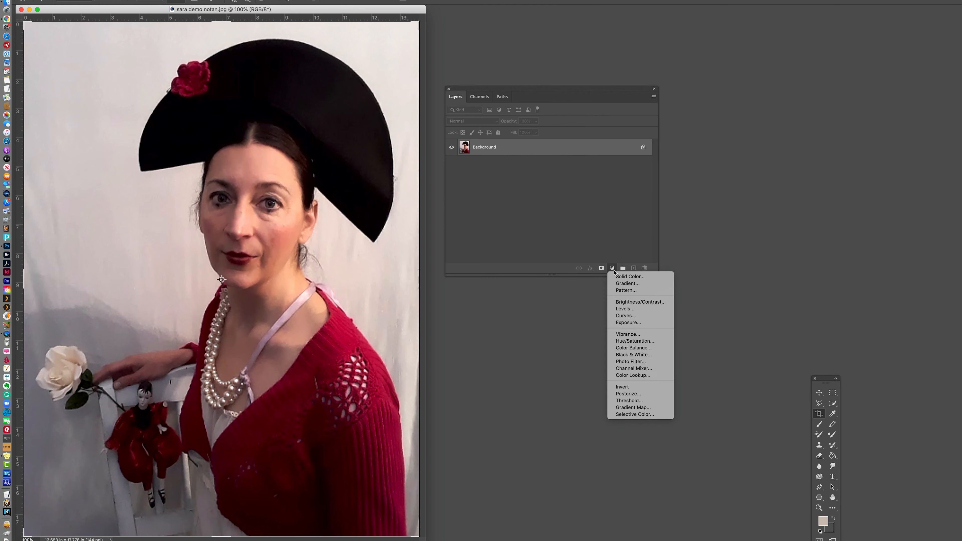
mouse_move(634, 341)
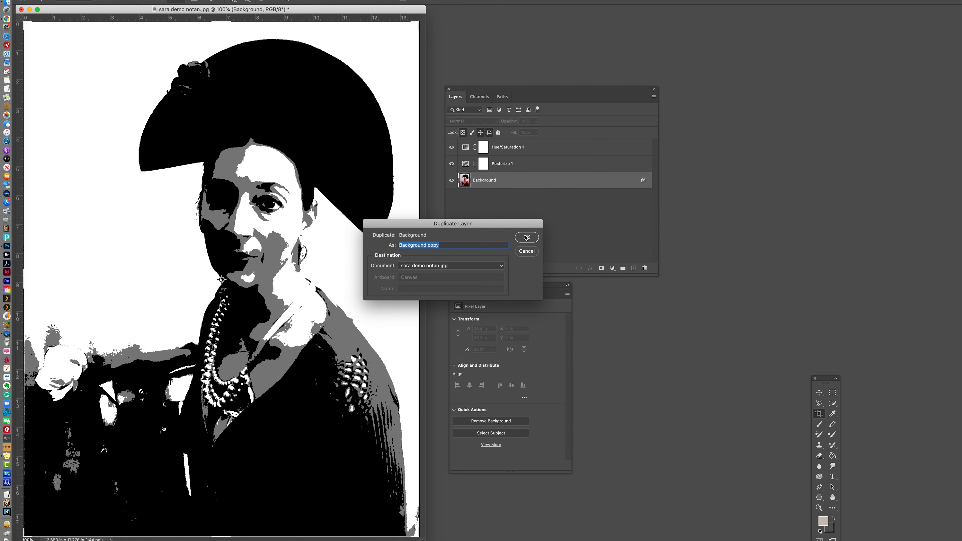
Confirm the Duplicate Layer dialog to add a copy of the Background layer.
click(525, 238)
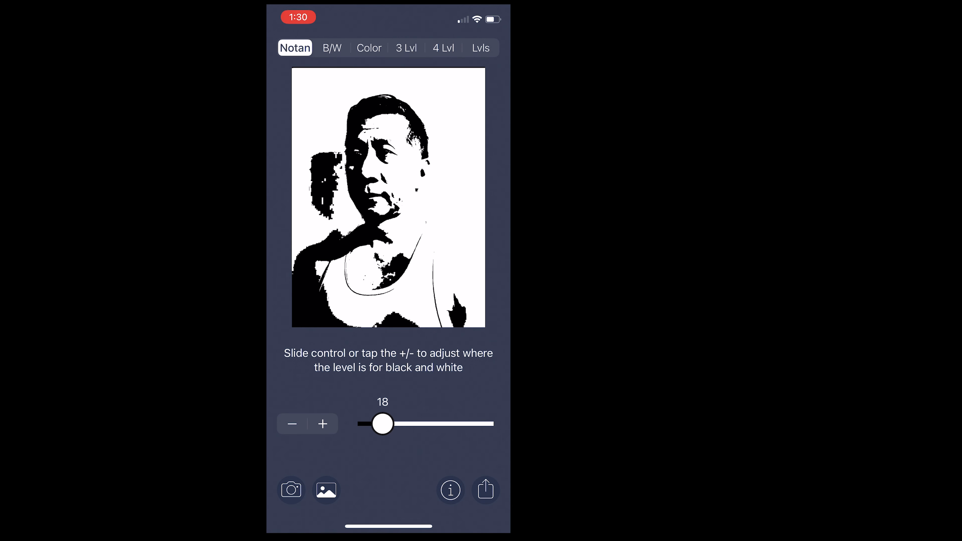
Switch Notanizer to Color mode to view the original full-colour portrait.
click(369, 49)
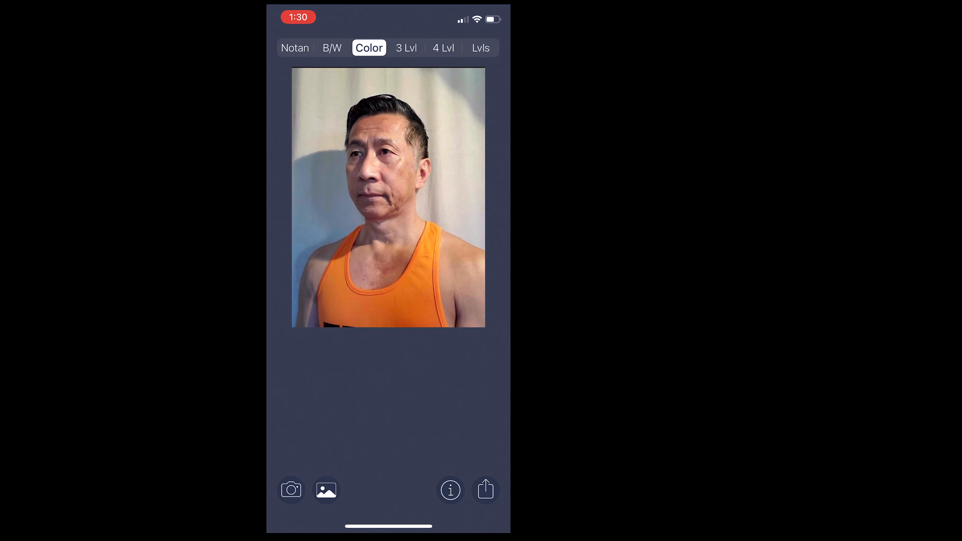
View the portrait as three values, then as four values in Notanizer.
click(405, 48)
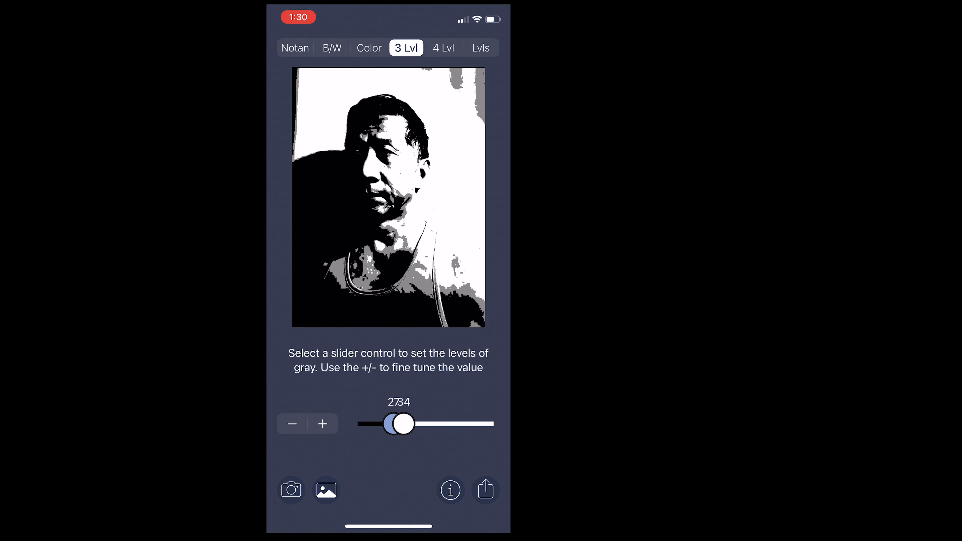
click(480, 49)
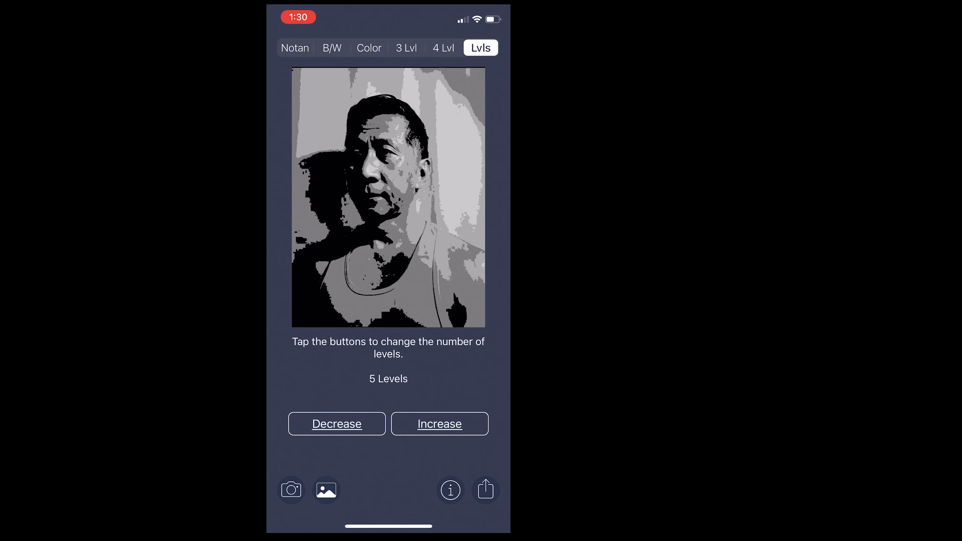